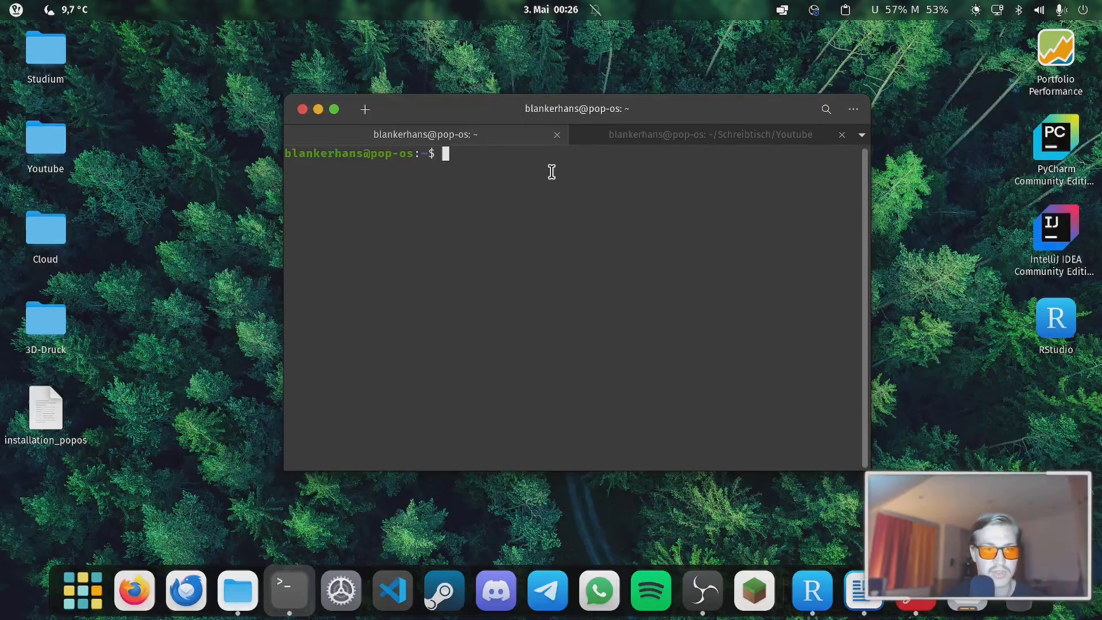
# Paste the stored UxPlay, GStreamer libav and gstreamer1.0-plugins-bad install commands from clipboard history.
pyautogui.click(845, 9)
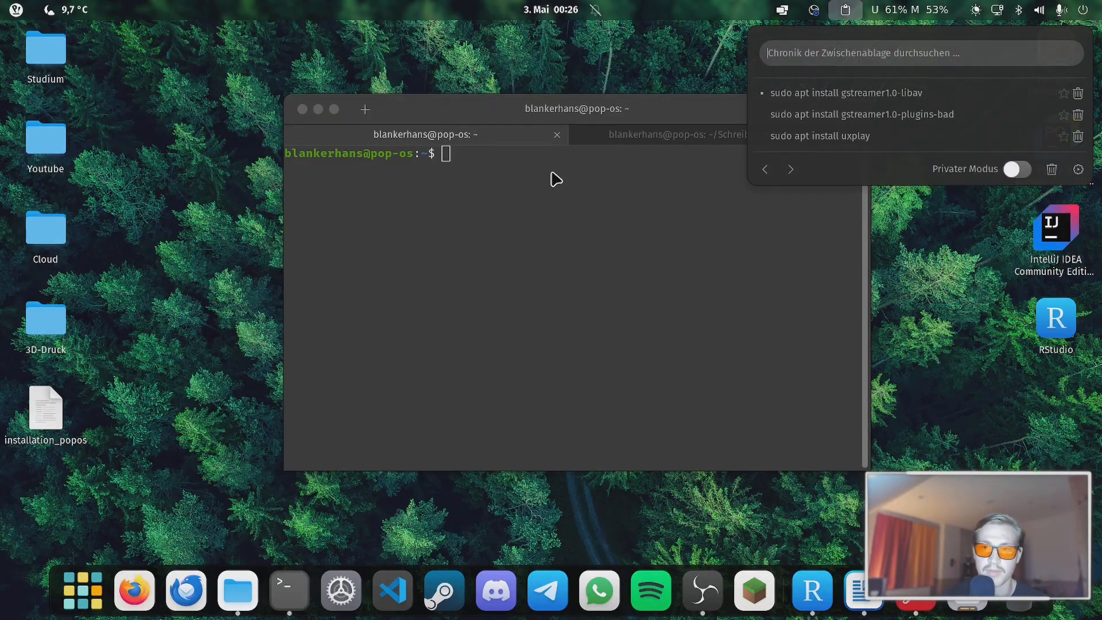
pyautogui.click(820, 135)
pyautogui.write('sud')
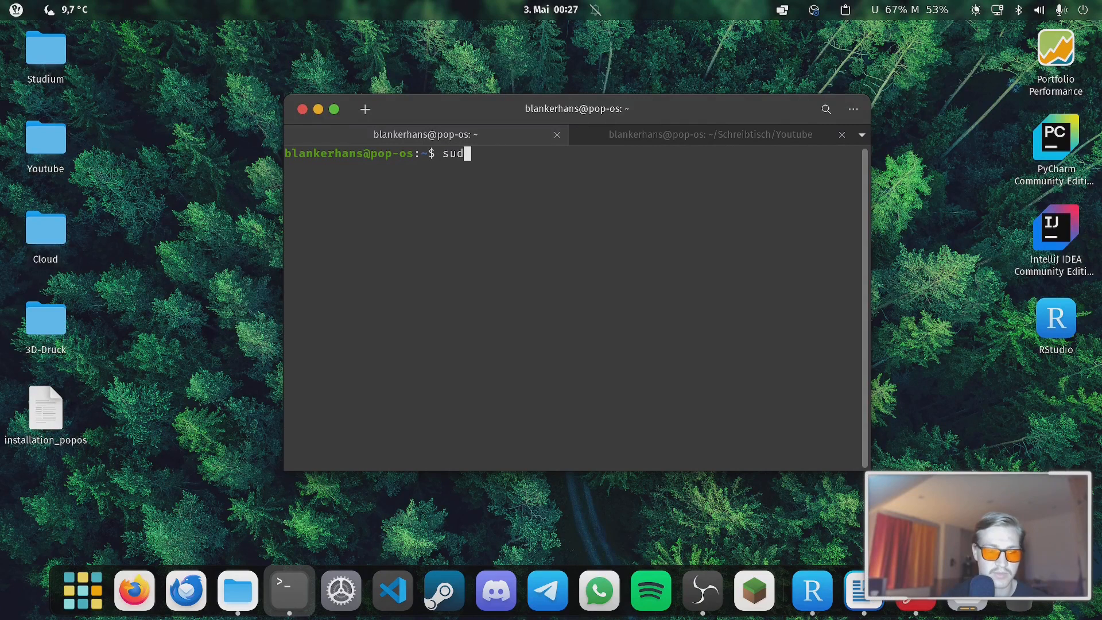
pyautogui.click(845, 10)
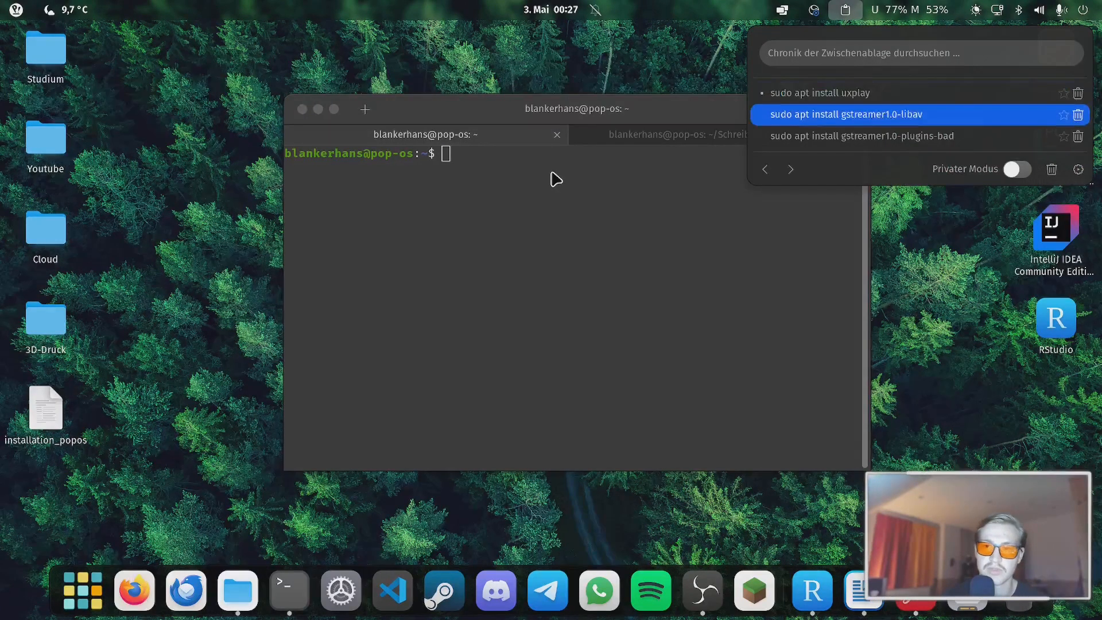
pyautogui.click(843, 114)
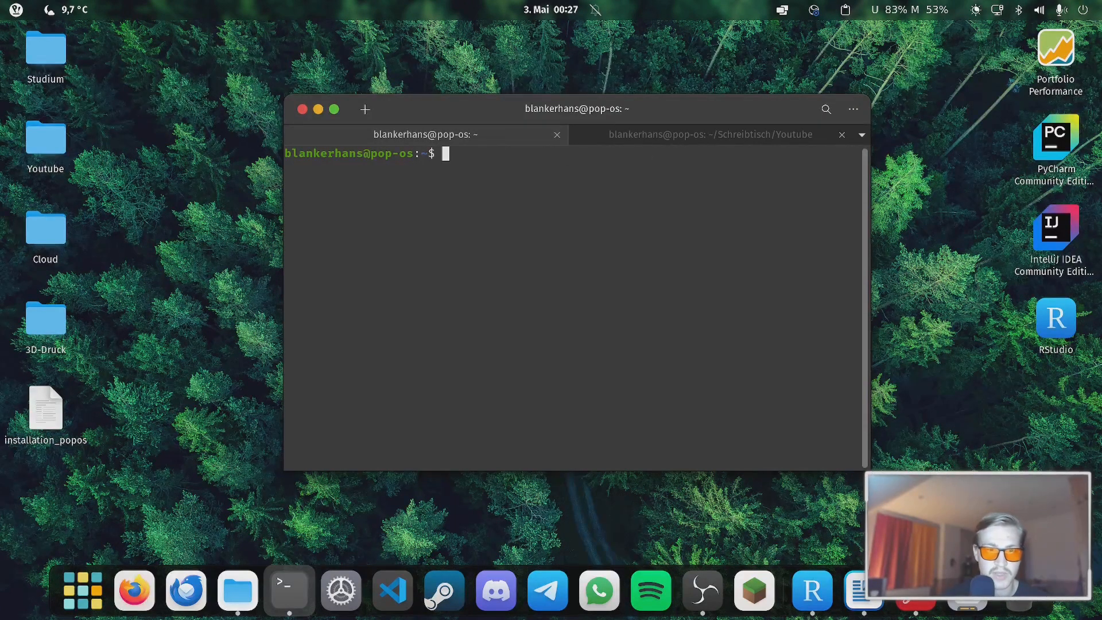
pyautogui.click(846, 10)
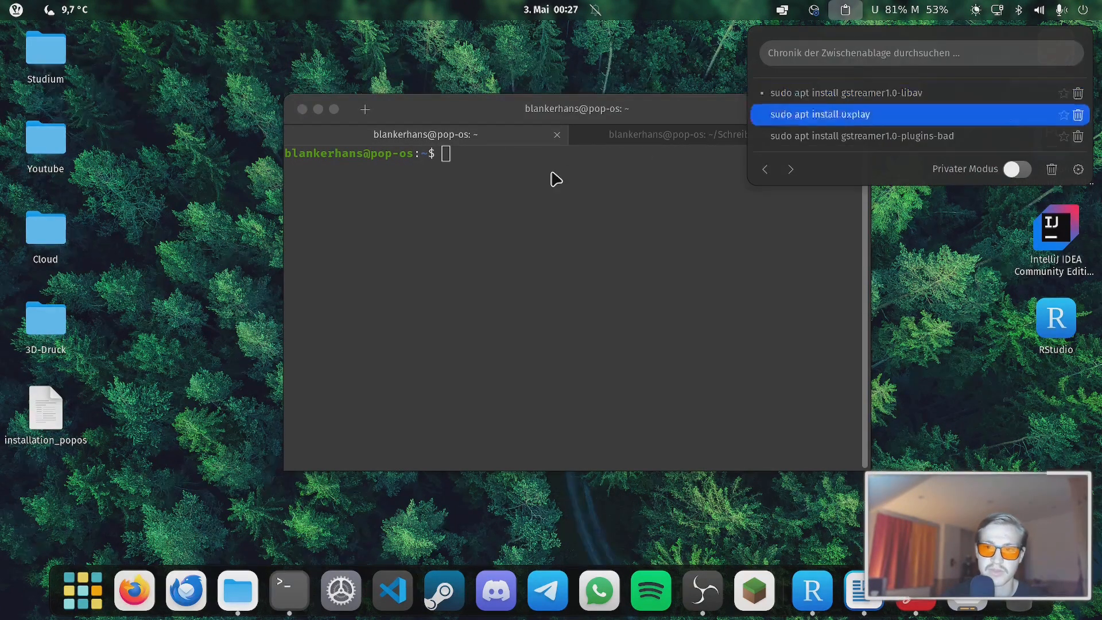
pyautogui.click(862, 135)
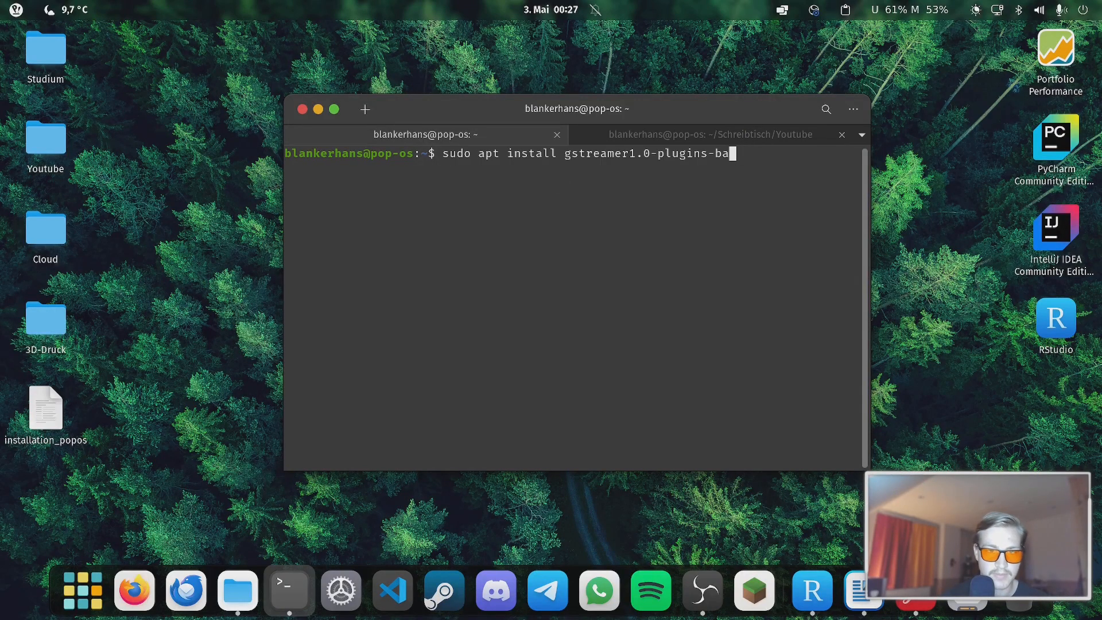
# Discard the pending command and launch 'uxplay -p'.
pyautogui.press('ctrl+c')
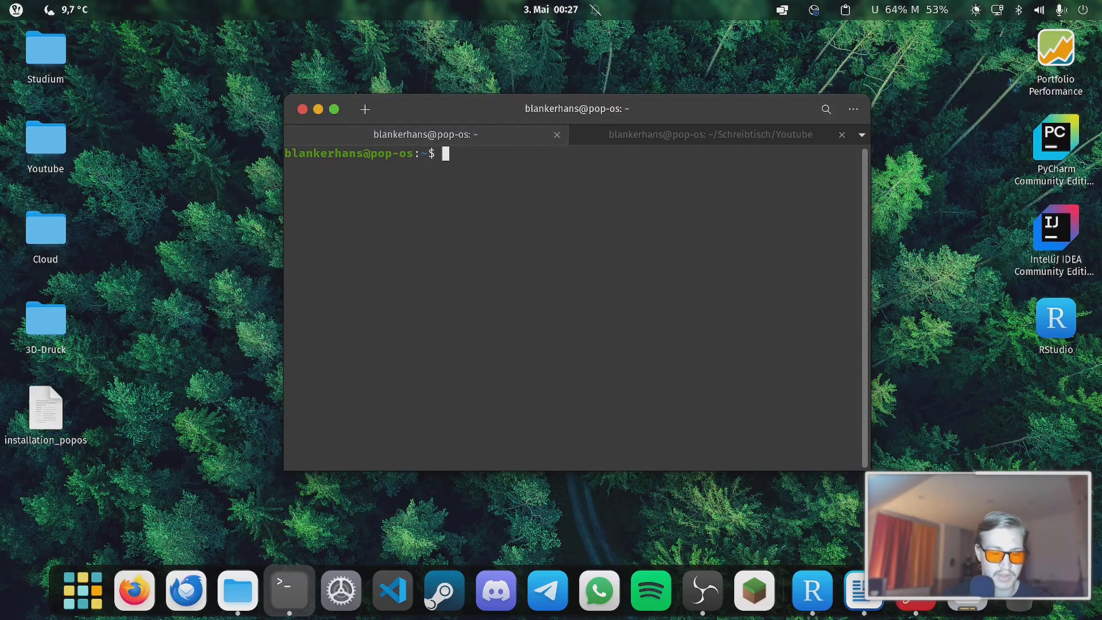
pyautogui.write('uxpla')
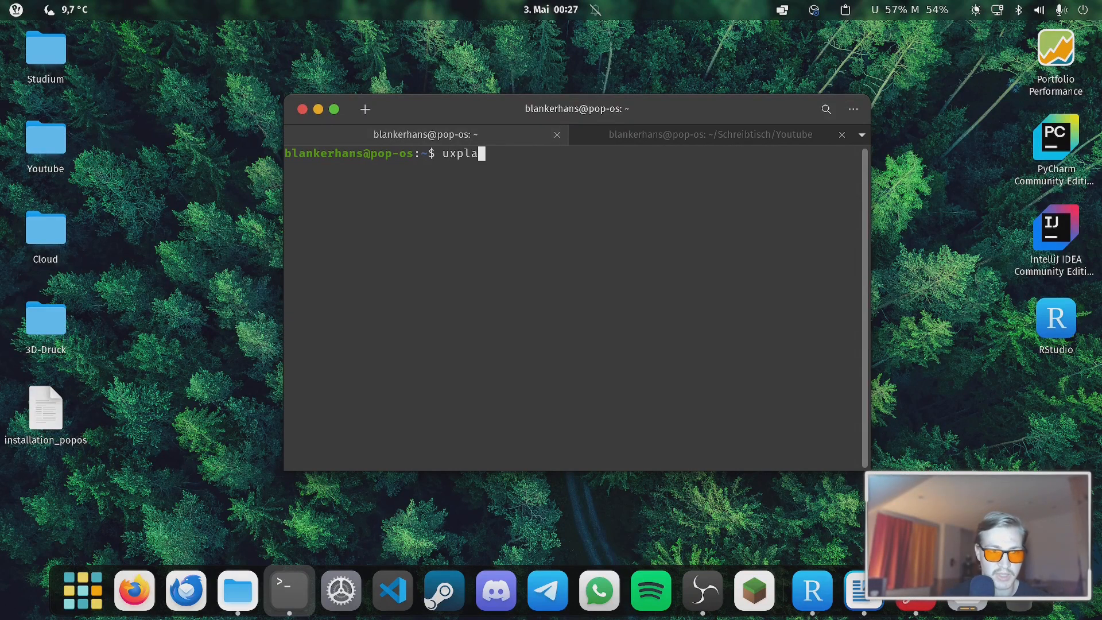
pyautogui.write('y -p')
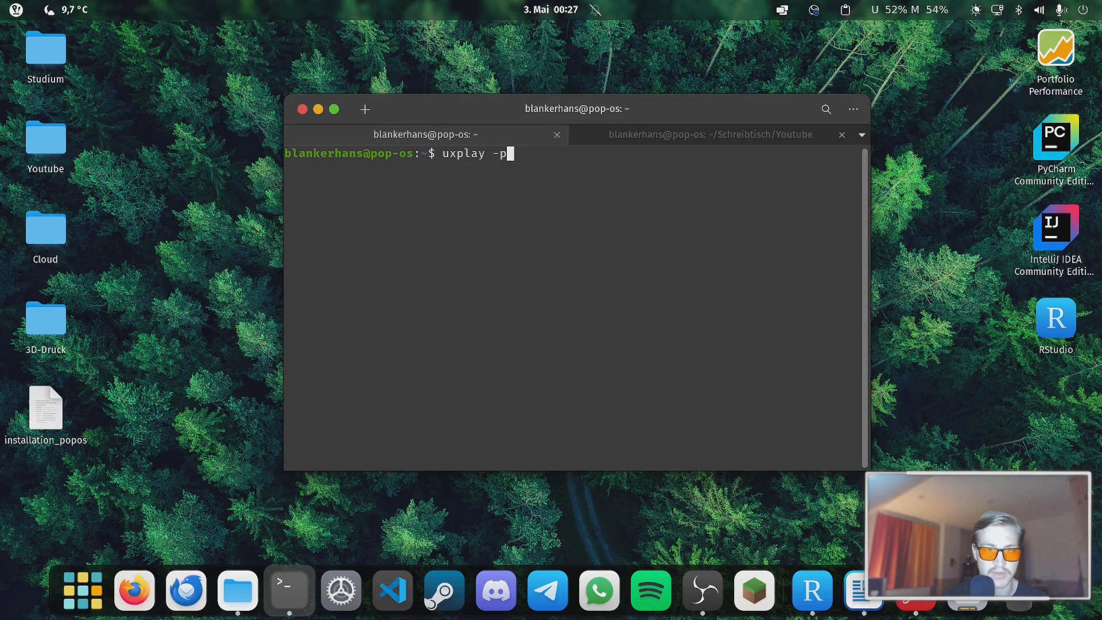
pyautogui.press('Return')
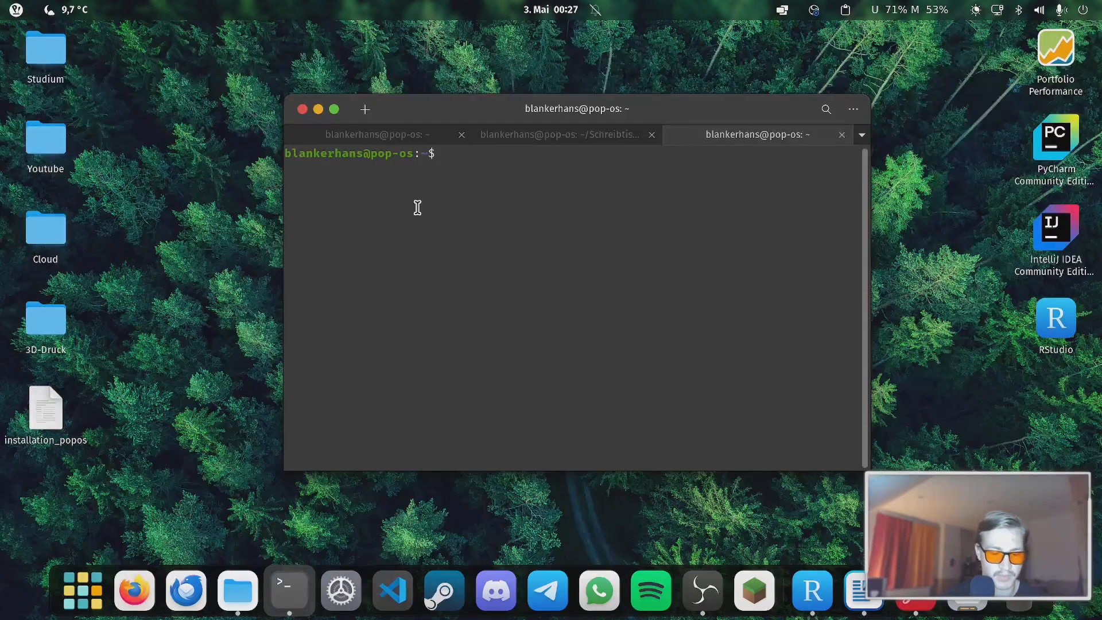
# Run 'sudo ufw status' and supply the administrator password.
pyautogui.write('sudo ufw')
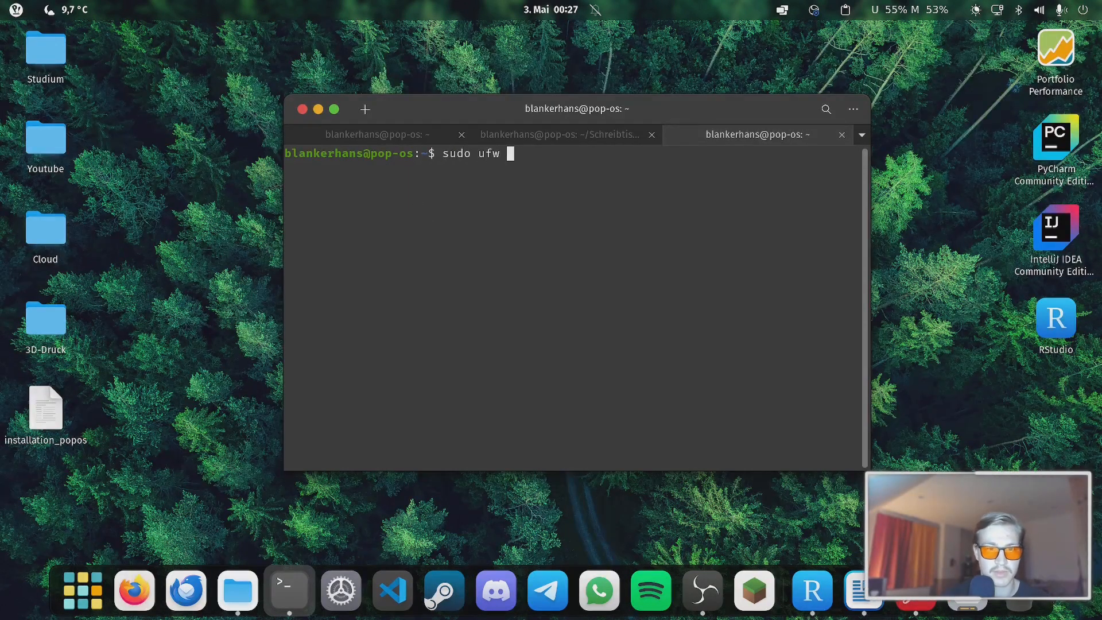
pyautogui.write('status')
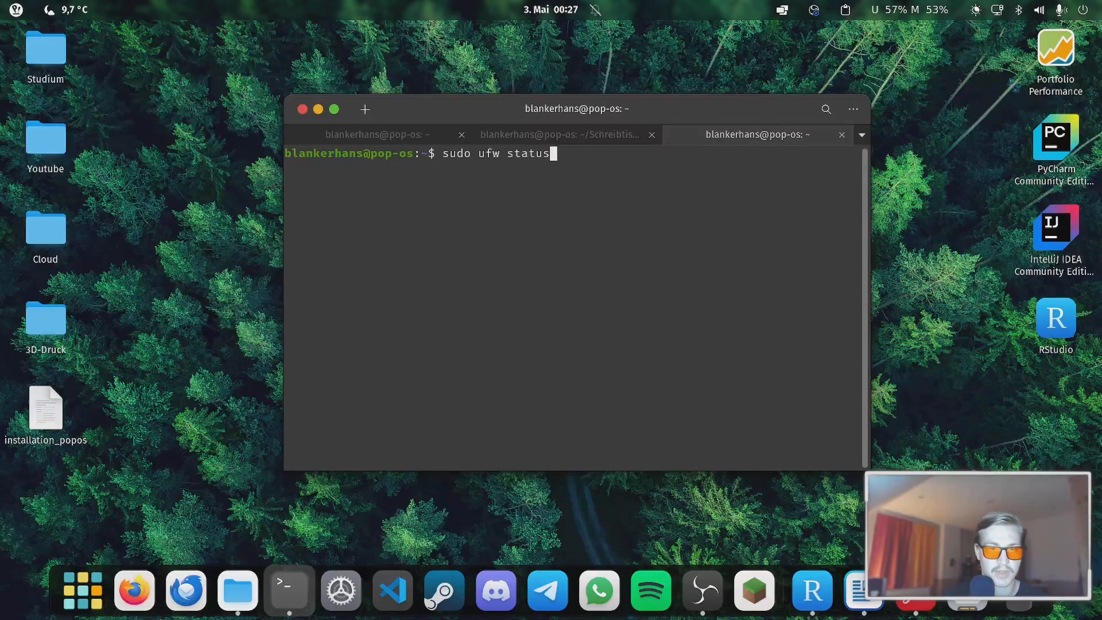
pyautogui.press('Return')
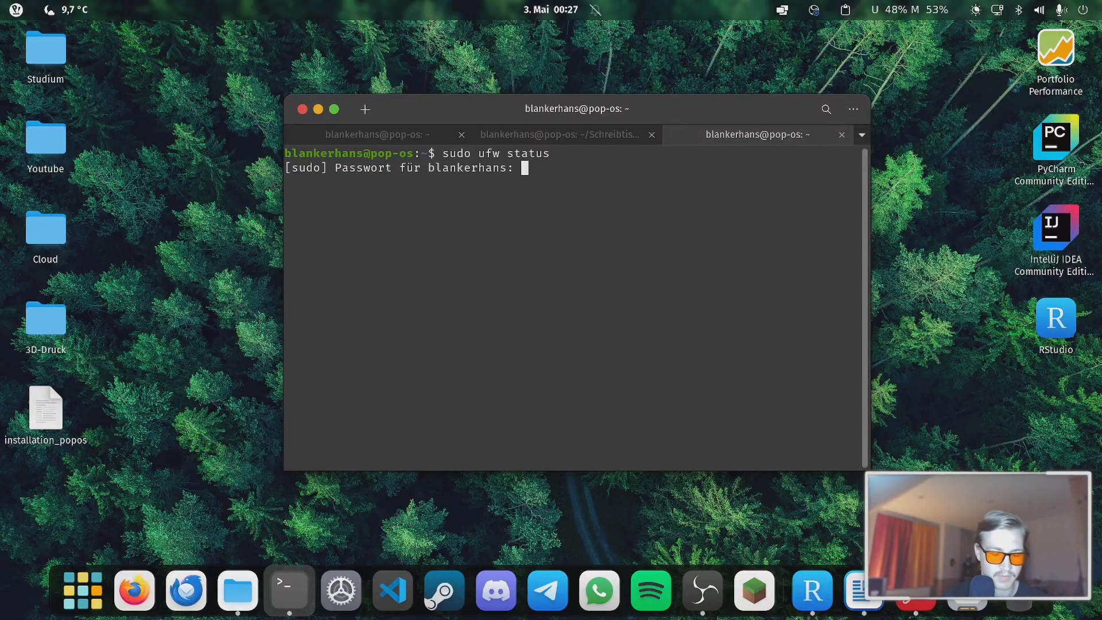
pyautogui.press('Return')
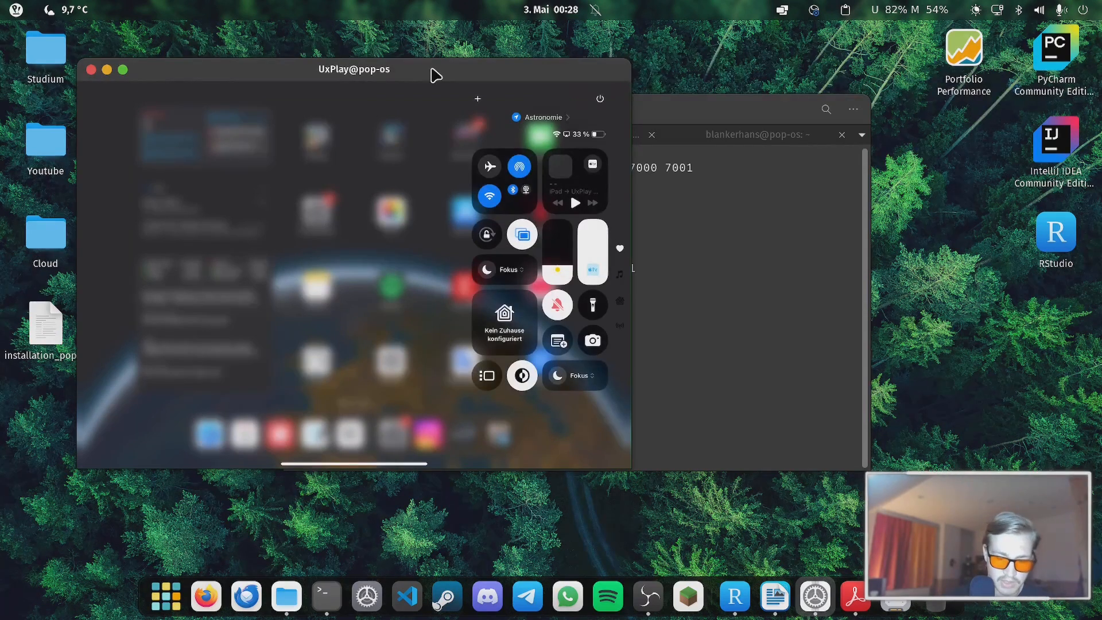
pyautogui.moveTo(671, 62)
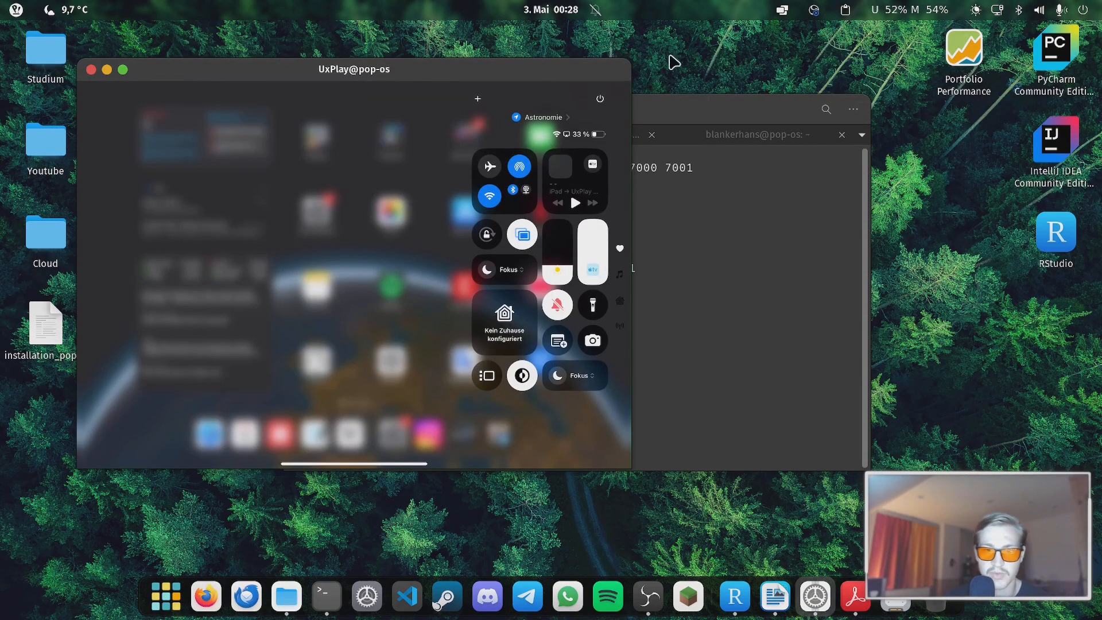
pyautogui.moveTo(724, 79)
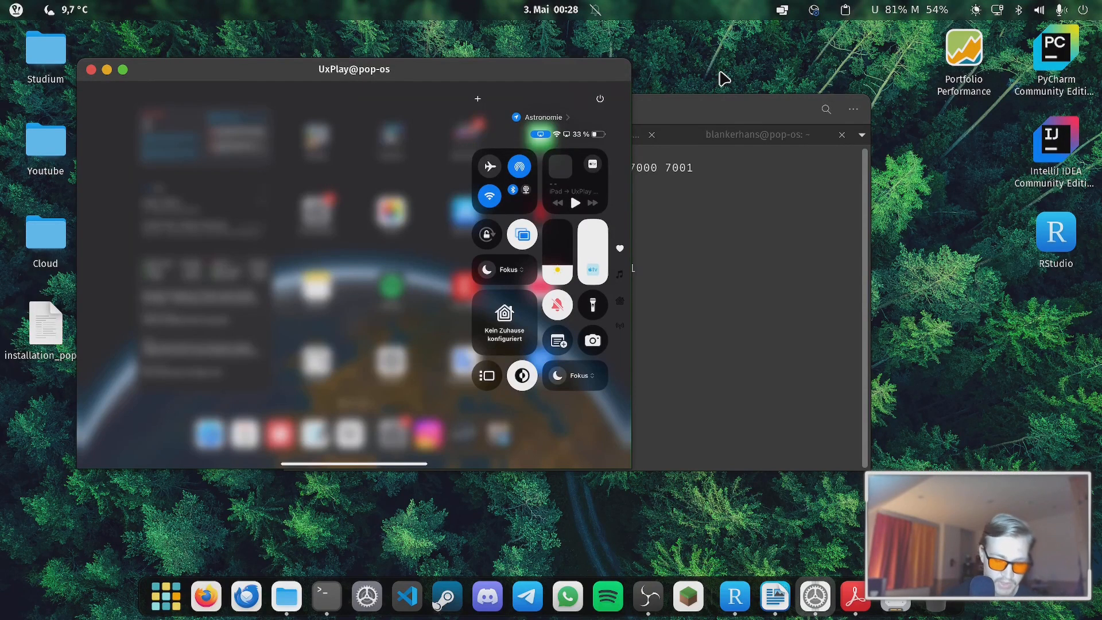
# Show the iPad's Screen Mirroring panel with UxPlay@pop-os as the active target.
pyautogui.click(520, 235)
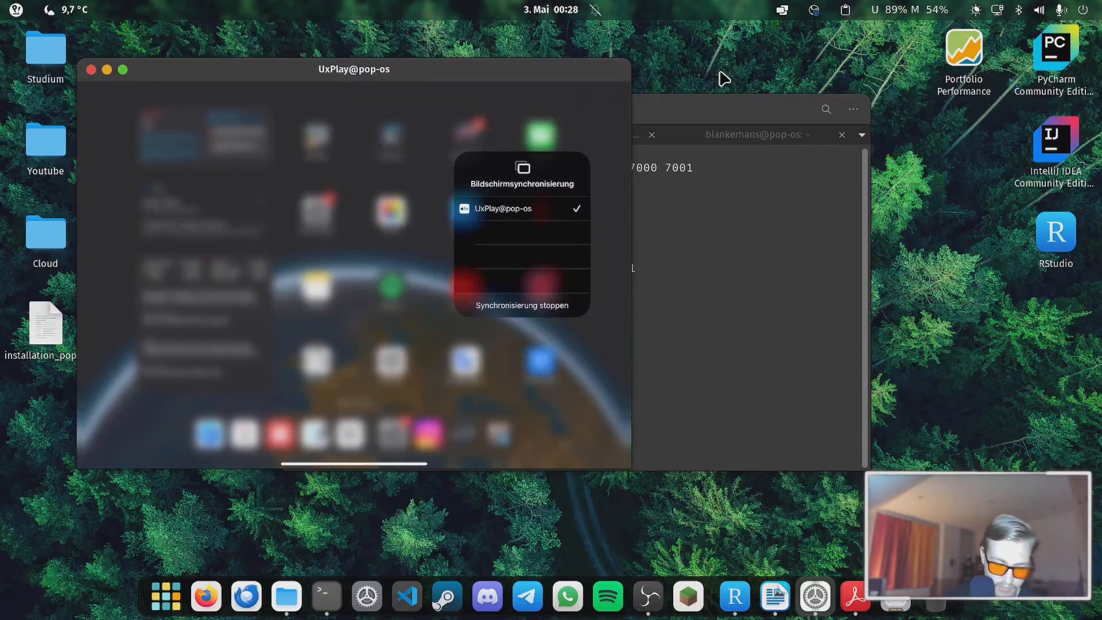